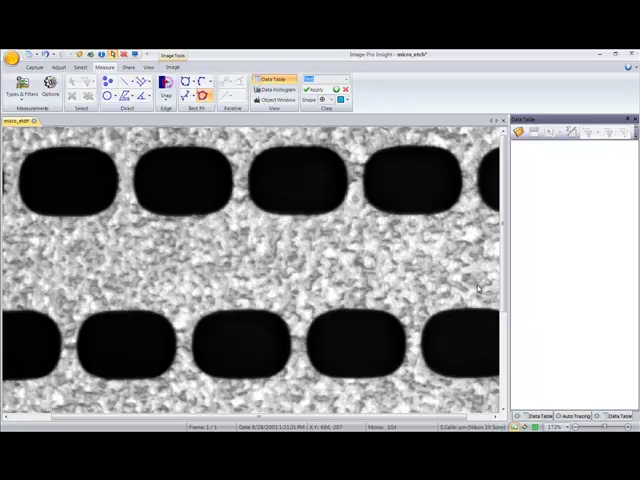
{"action": "mouse_move", "coordinate": [166, 154]}
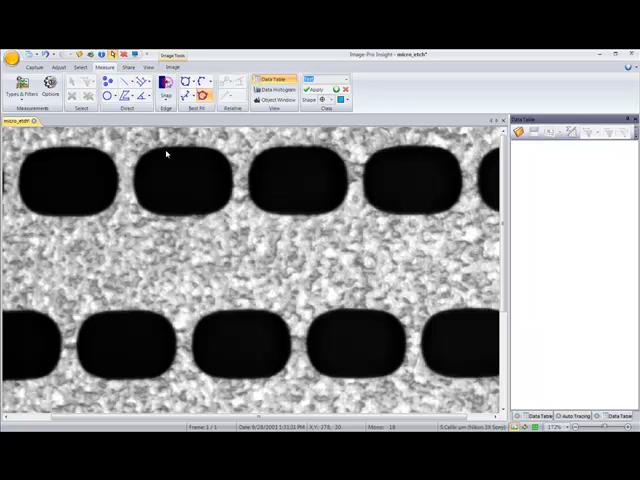
{"action": "mouse_move", "coordinate": [175, 143]}
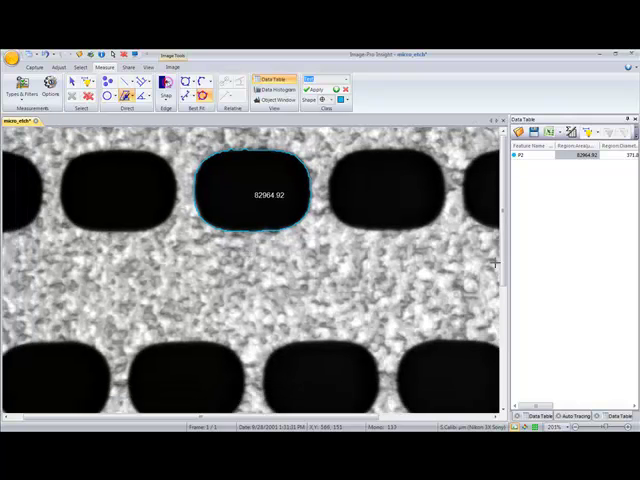
Step: Auto-trace the lower dark etched hole, giving area 82474.37 logged as P3
{"action": "scroll", "scroll_direction": "down", "scroll_amount": 3}
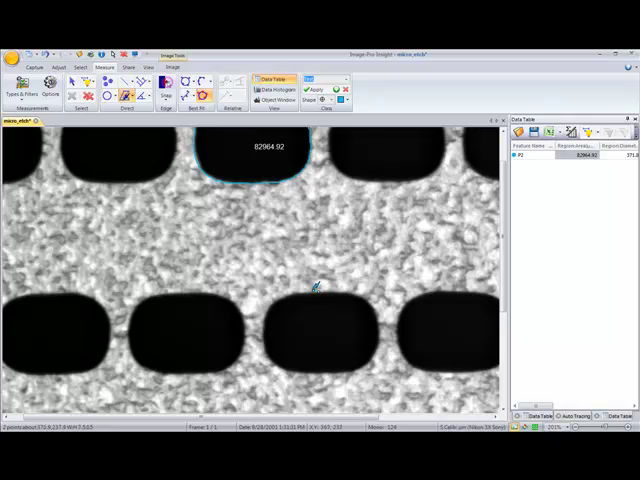
{"action": "left_click", "coordinate": [316, 337]}
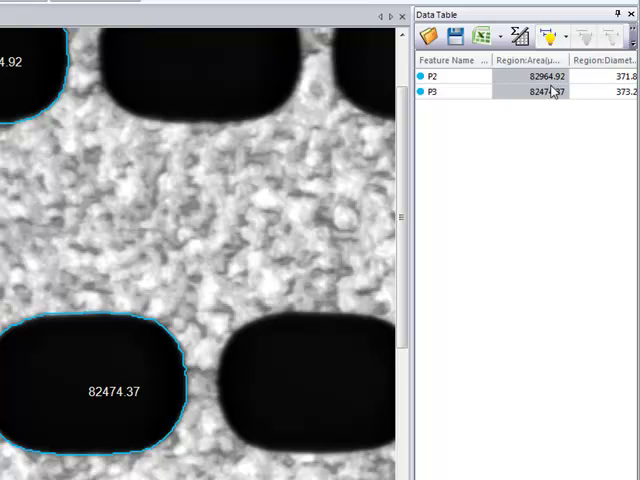
{"action": "mouse_move", "coordinate": [613, 98]}
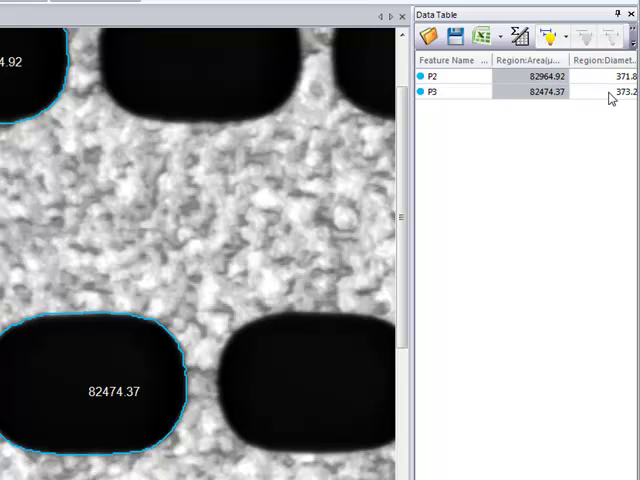